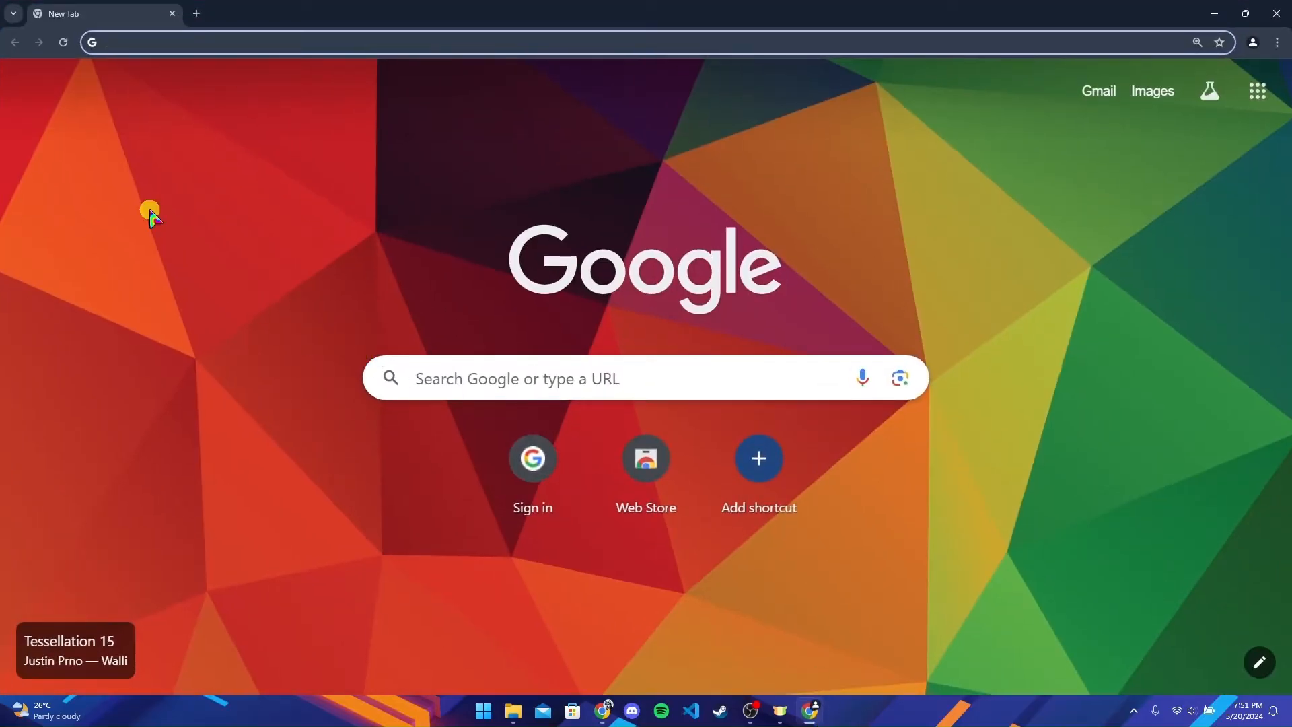
Step: Navigate to jkbank.com to load the J&K Bank homepage
type("jkbank.com")
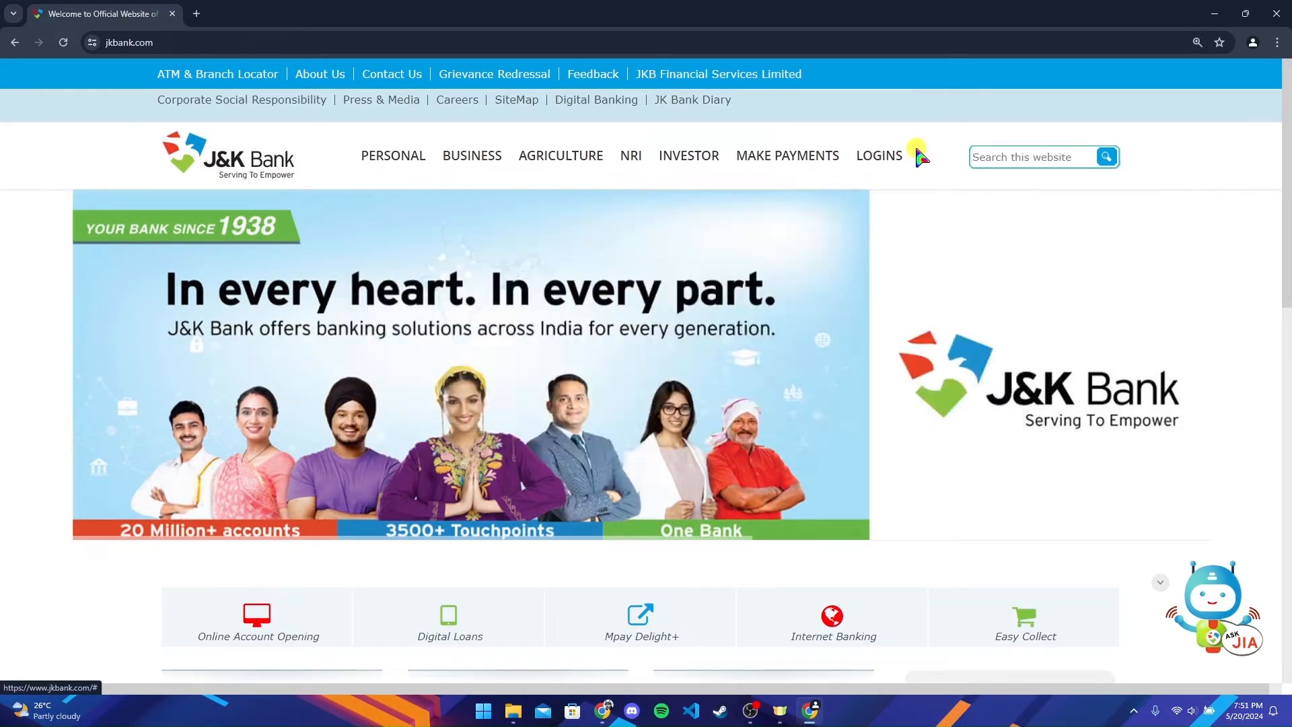
Step: From LOGINS > Net Banking, choose e-Banking Login to reach jkbankonline.com in a new tab
left_click(879, 156)
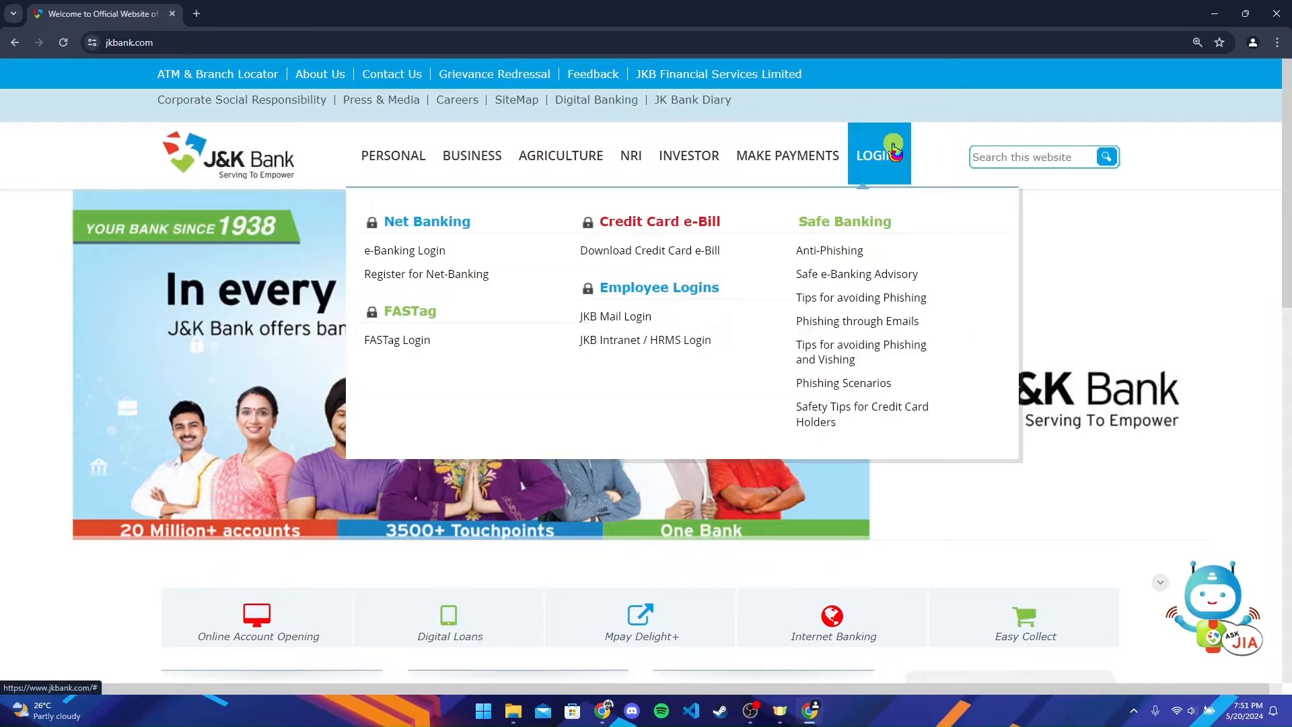
mouse_move(857, 273)
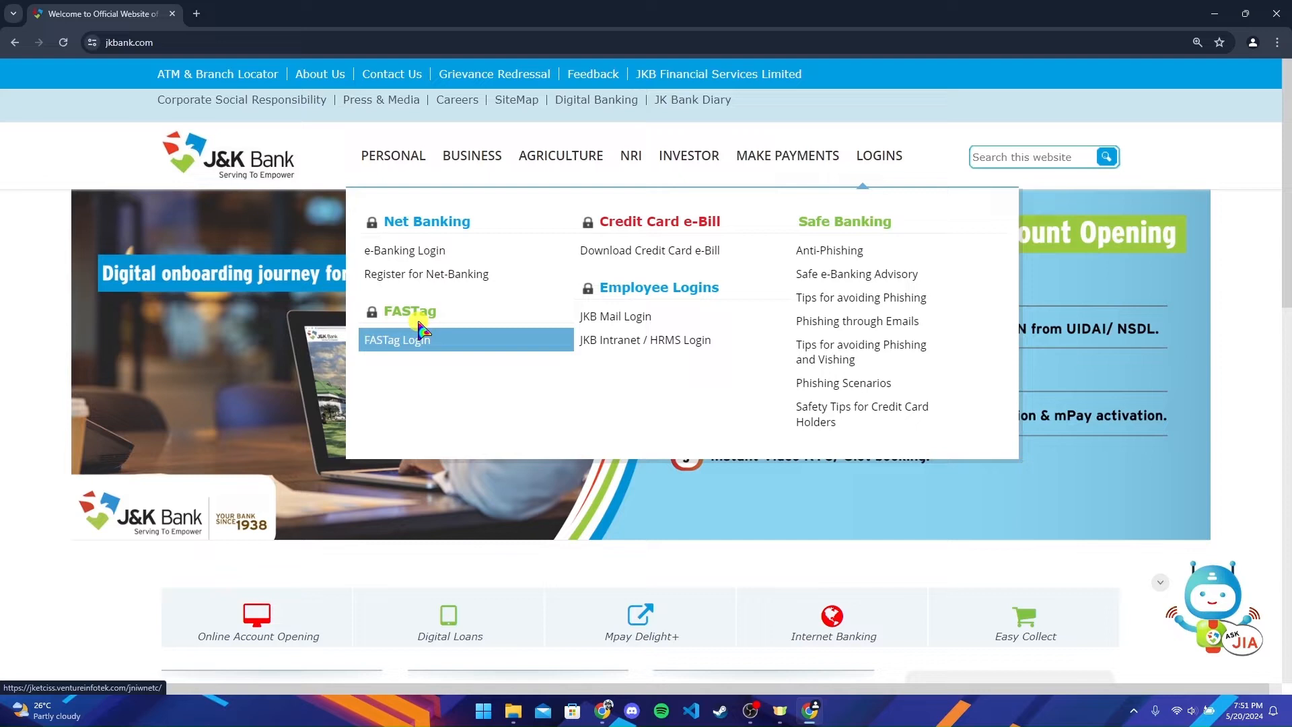
left_click(405, 253)
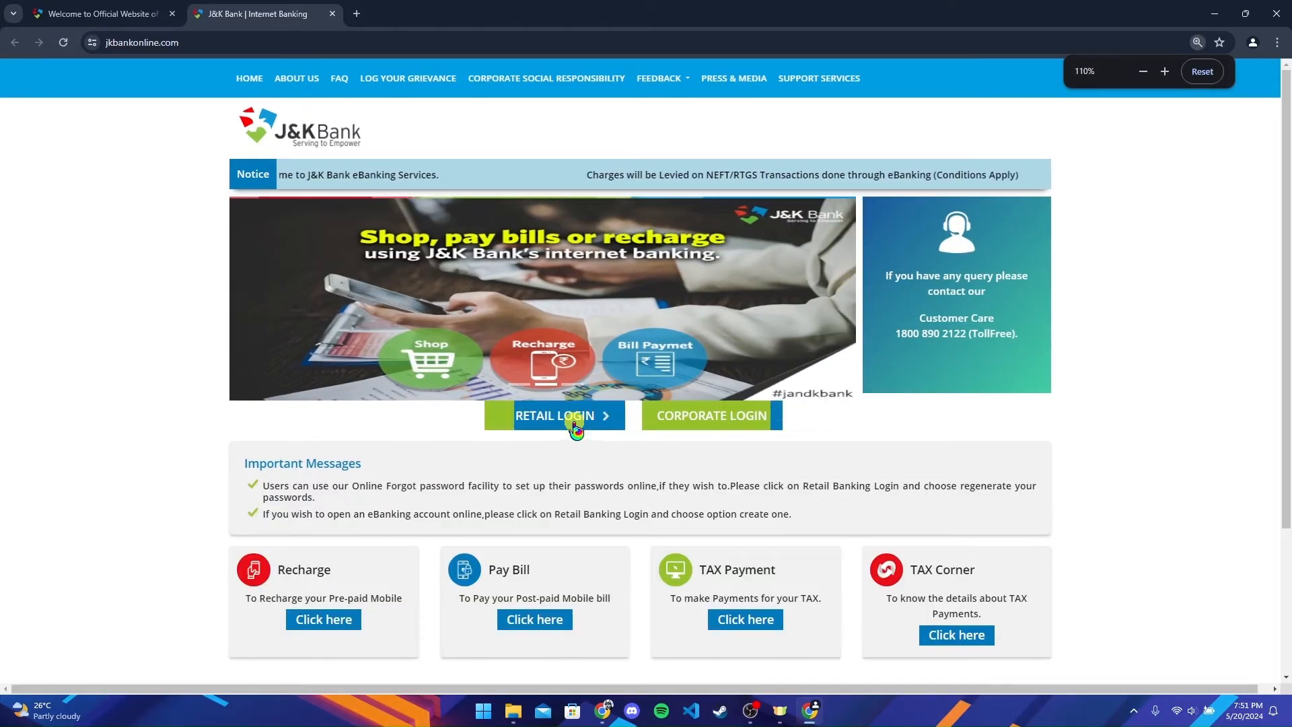
Step: On RETAIL LOGIN, enter the user ID and captcha 7431, then submit with Log In
left_click(554, 416)
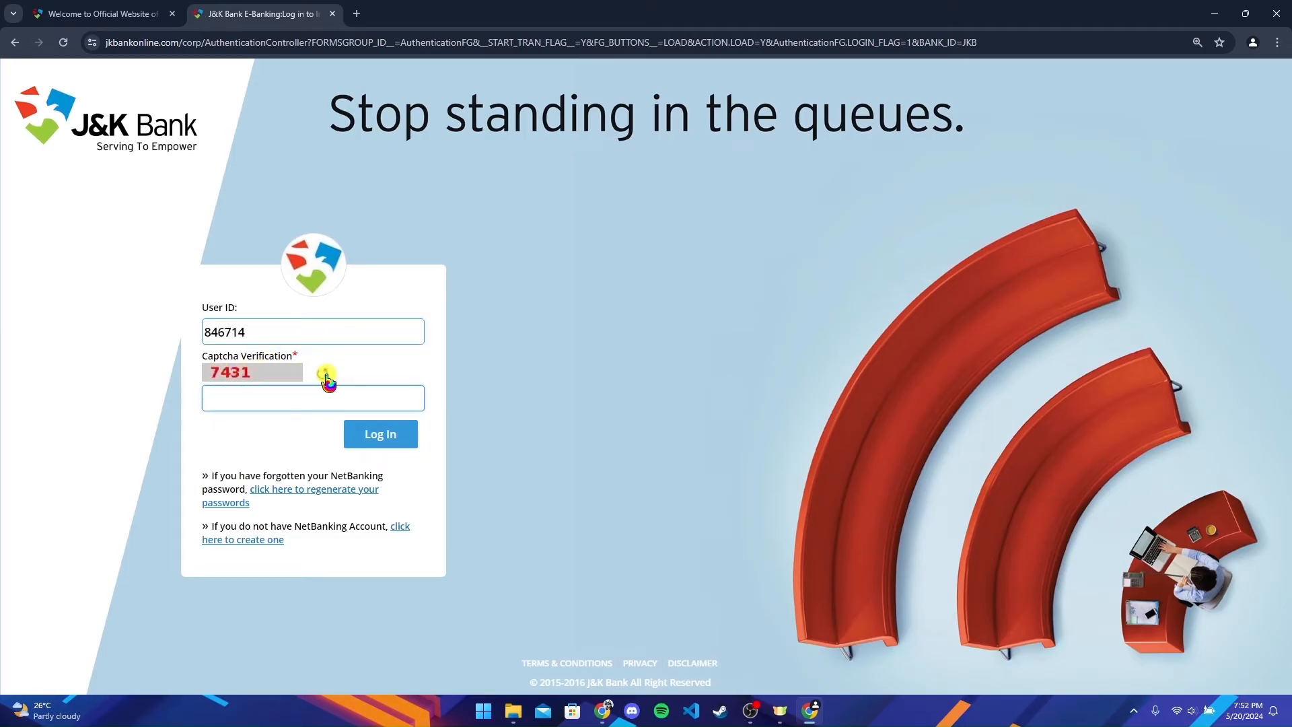
left_click(313, 398)
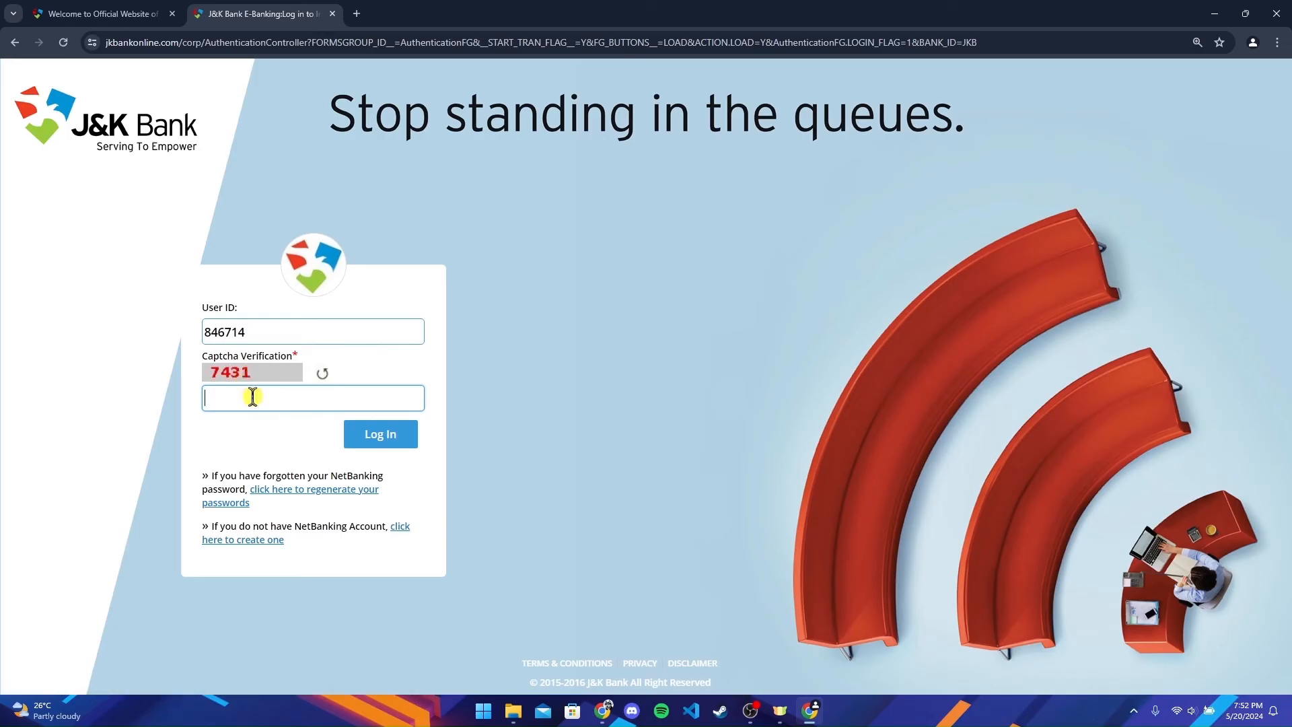
type("7431")
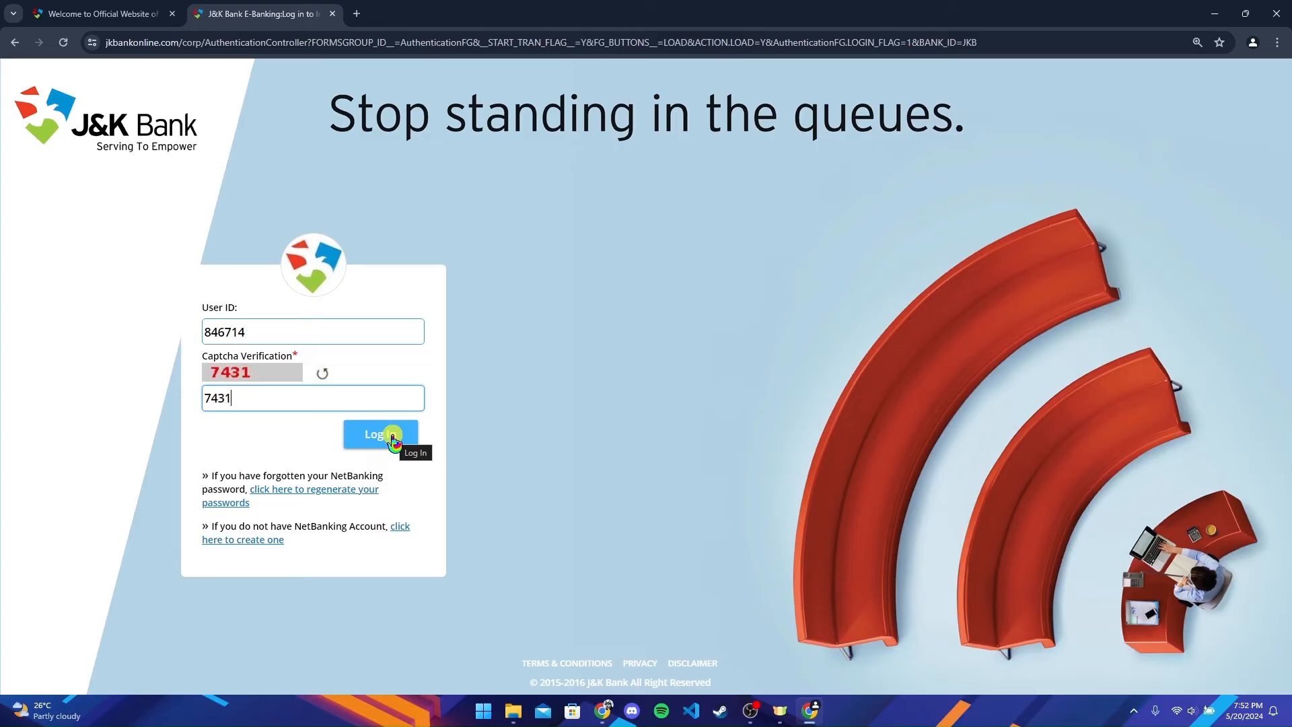
left_click(380, 435)
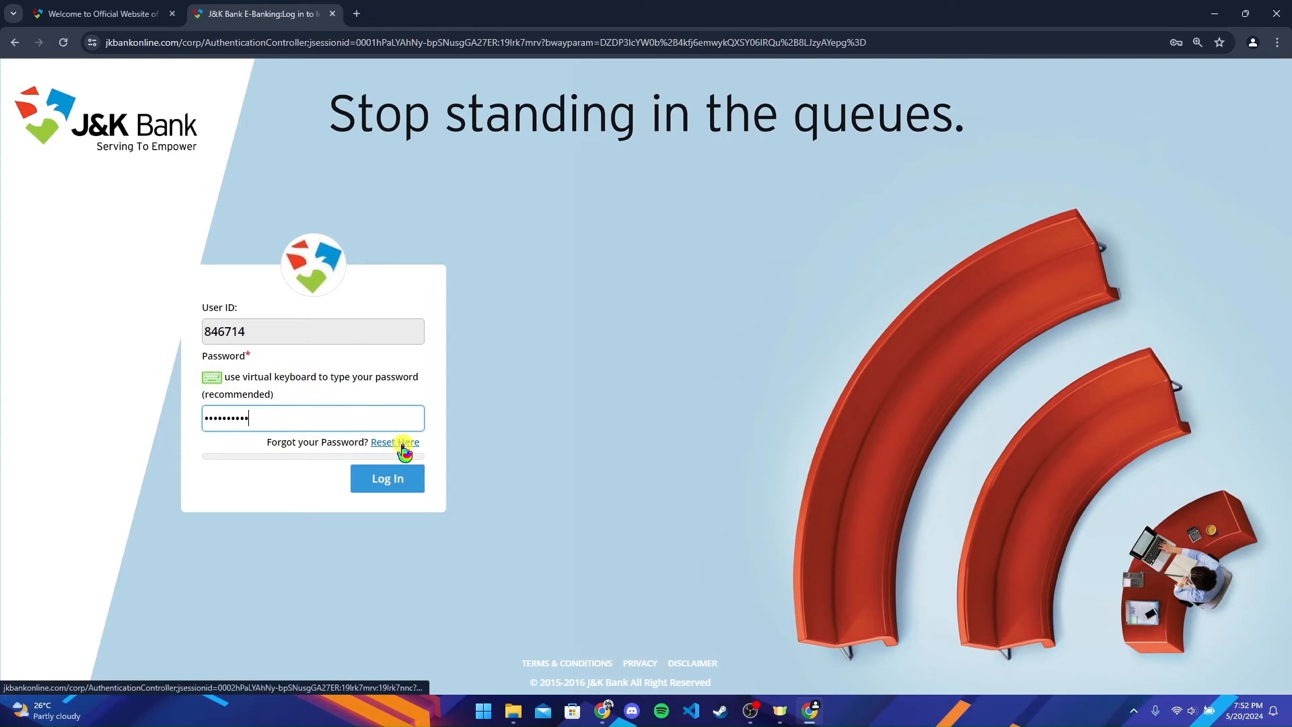
mouse_move(394, 441)
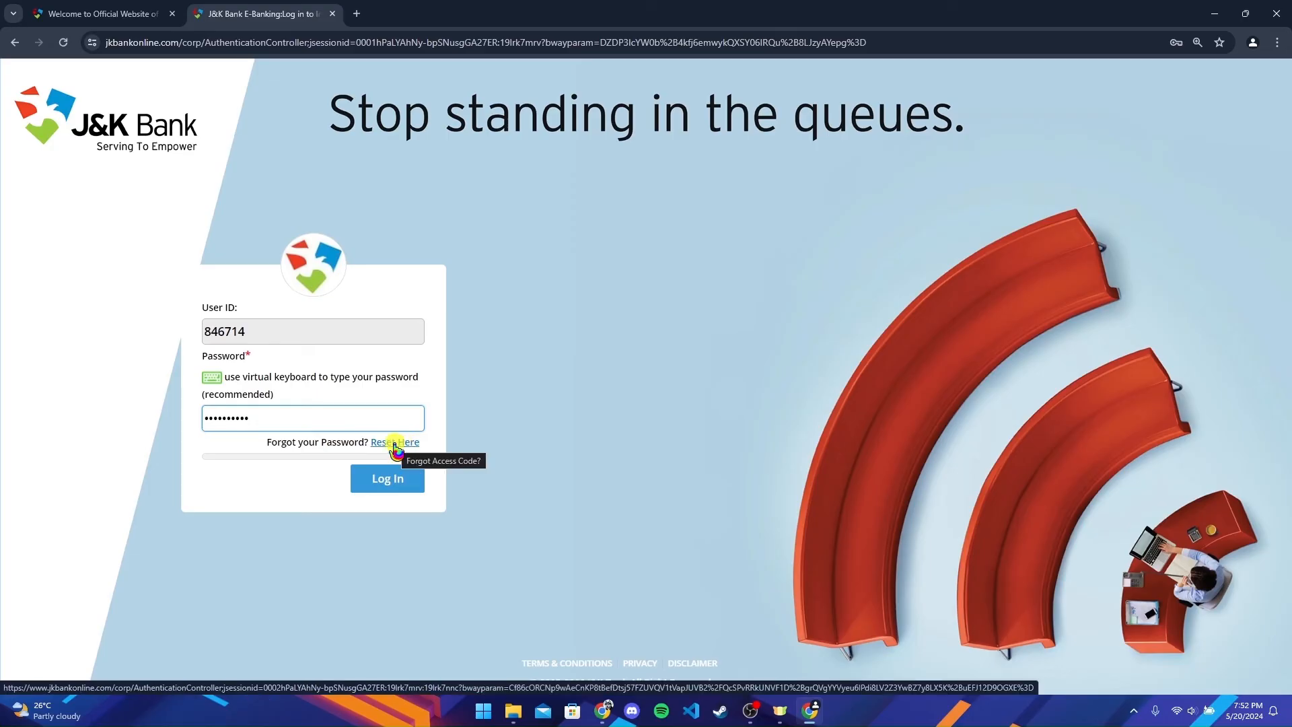